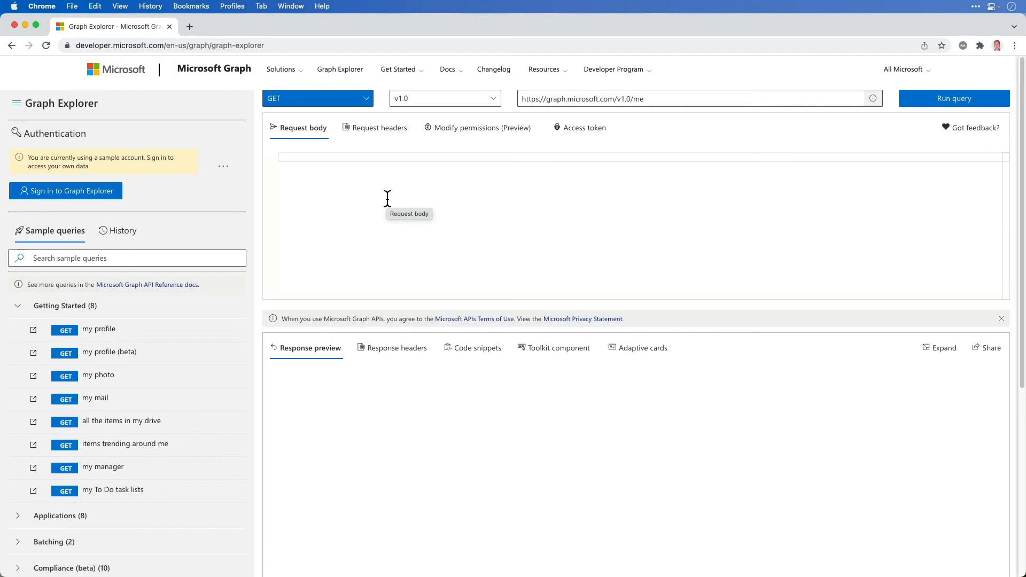
pyautogui.moveTo(282, 48)
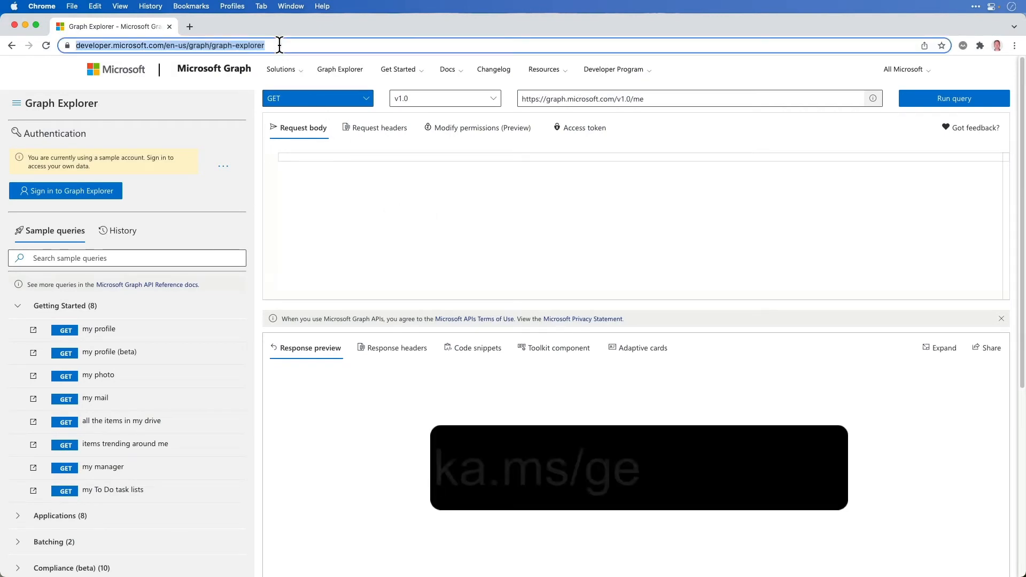
# - Load Graph Explorer from aka.ms, keep GET, and run the 'my profile' query (GET /v1.0/me)
pyautogui.write('aka.ms/')
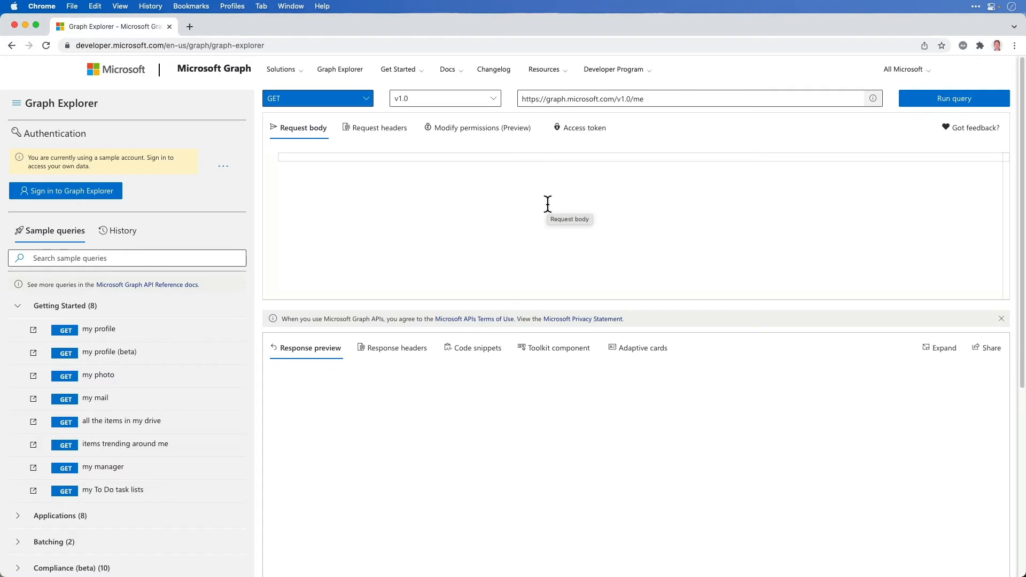
pyautogui.moveTo(295, 102)
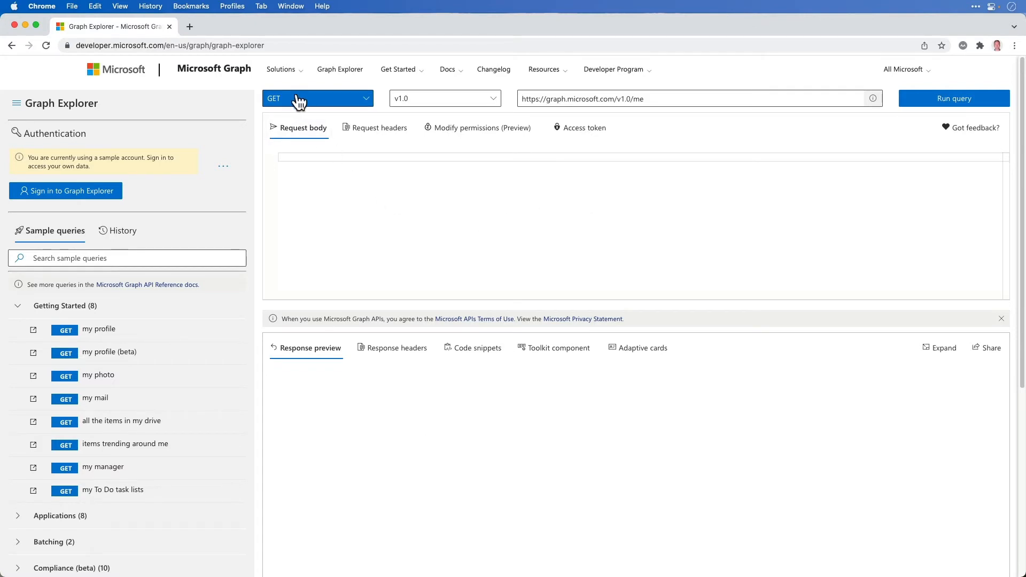
pyautogui.click(317, 98)
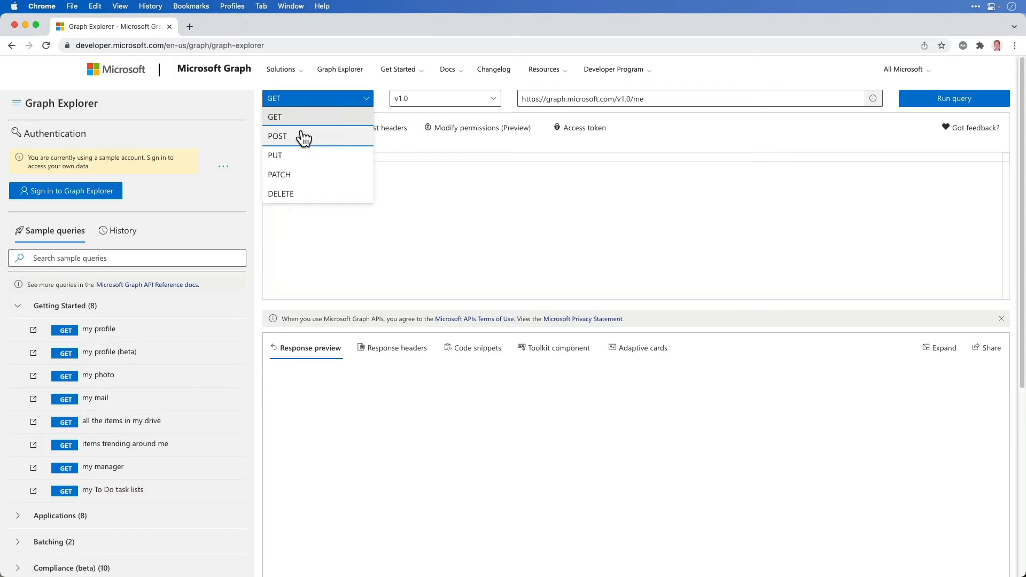
pyautogui.click(278, 137)
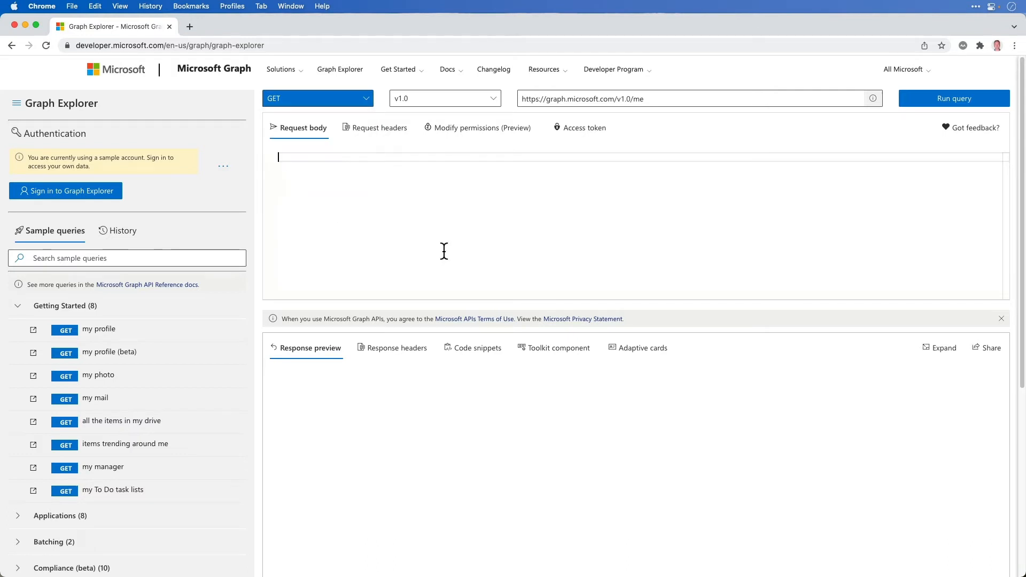
pyautogui.moveTo(443, 103)
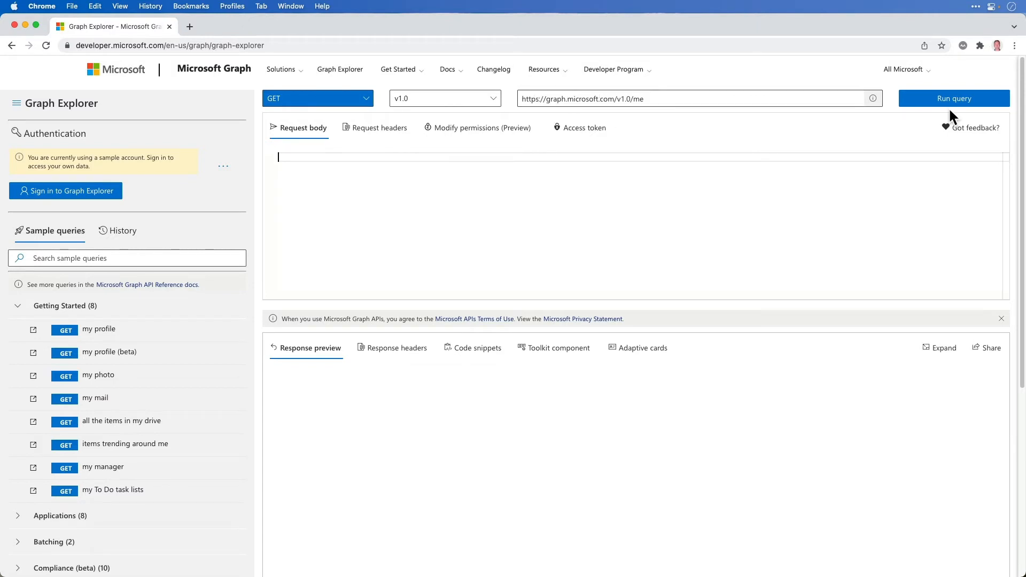
pyautogui.moveTo(144, 333)
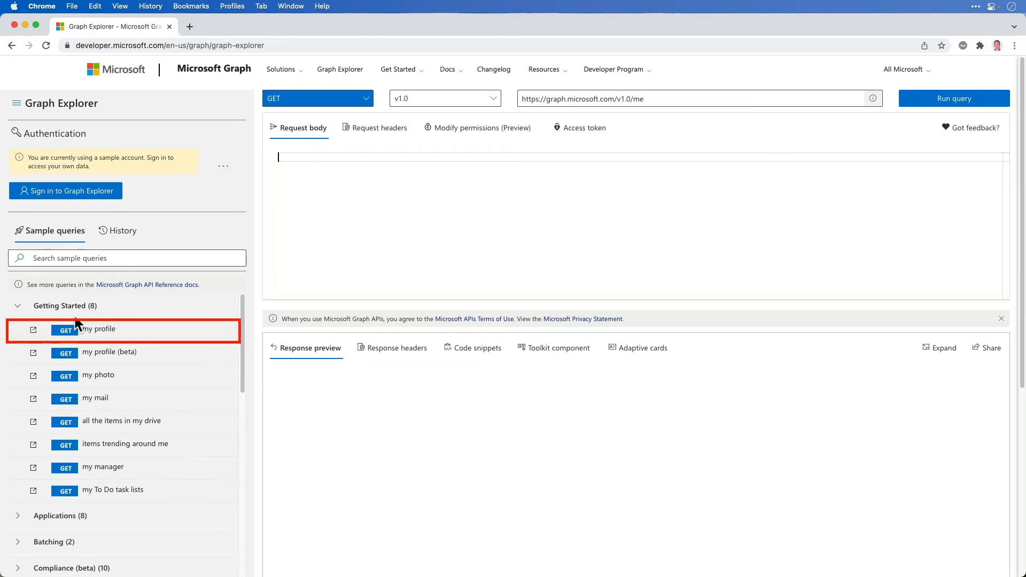
pyautogui.click(98, 329)
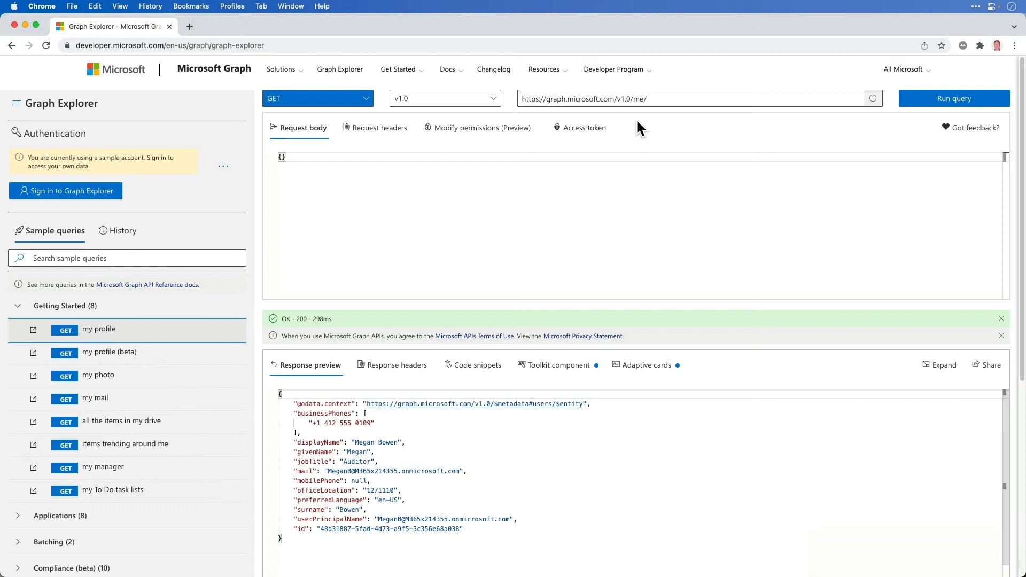
pyautogui.click(665, 98)
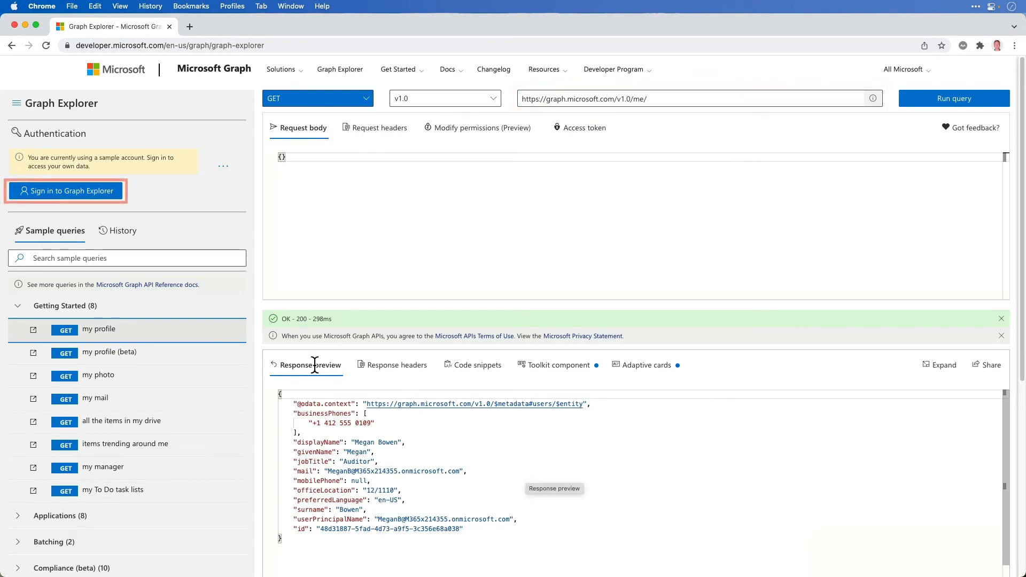
pyautogui.moveTo(70, 199)
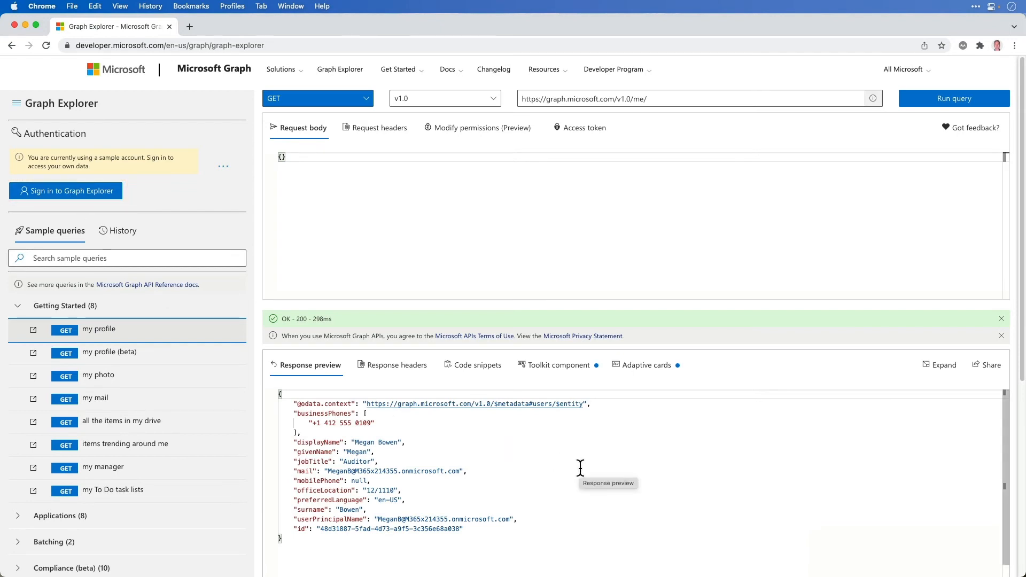
pyautogui.moveTo(549, 467)
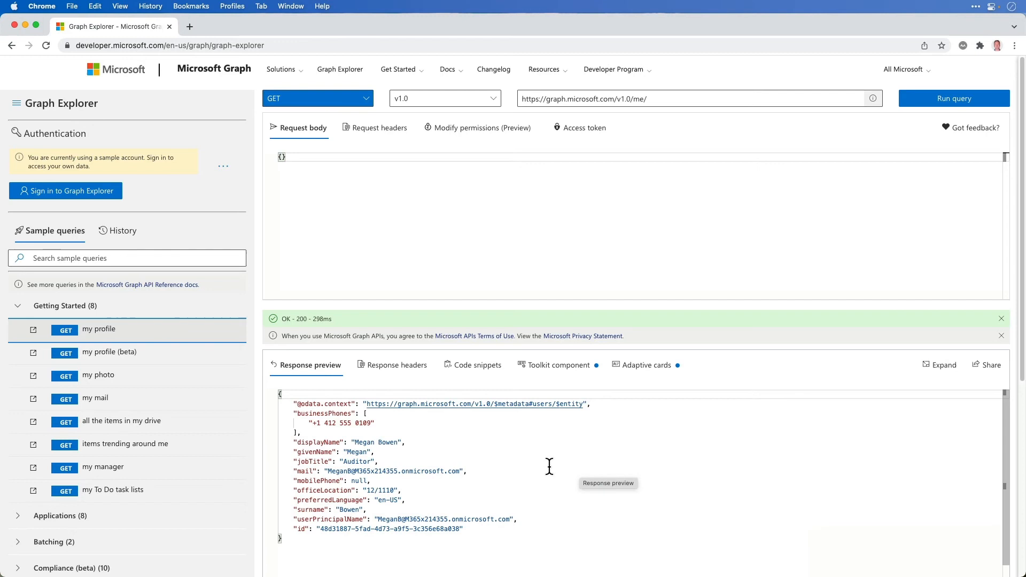
# - Run the 'my photo', 'my mail' and 'all the items in my drive' sample queries
pyautogui.click(98, 374)
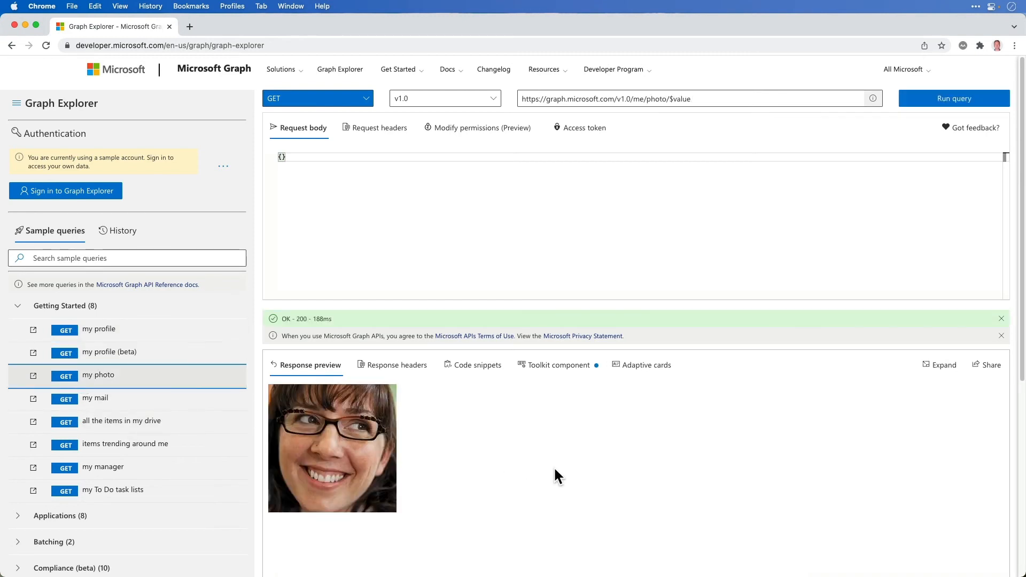
pyautogui.click(94, 398)
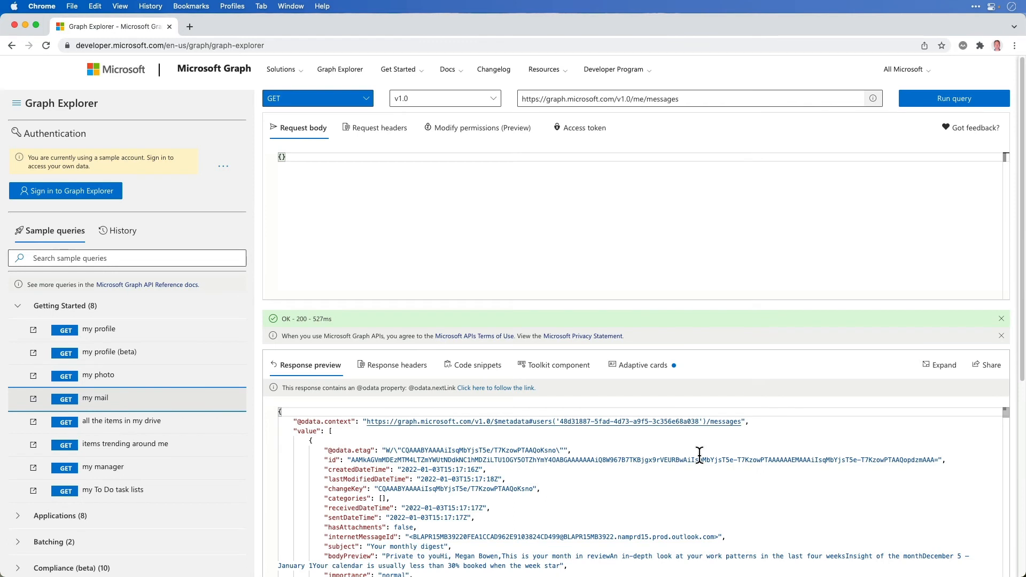
pyautogui.moveTo(699, 455)
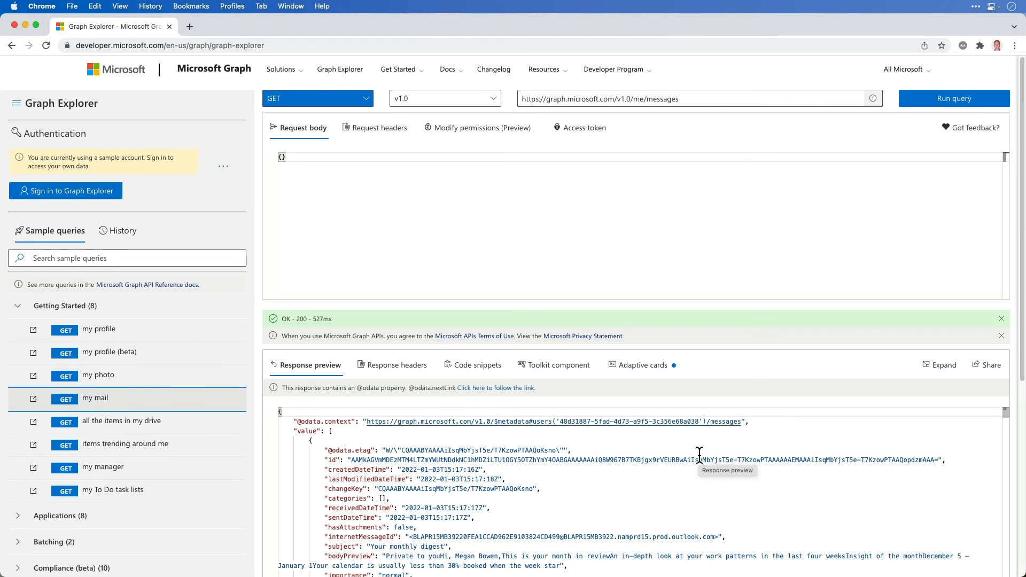
pyautogui.moveTo(138, 448)
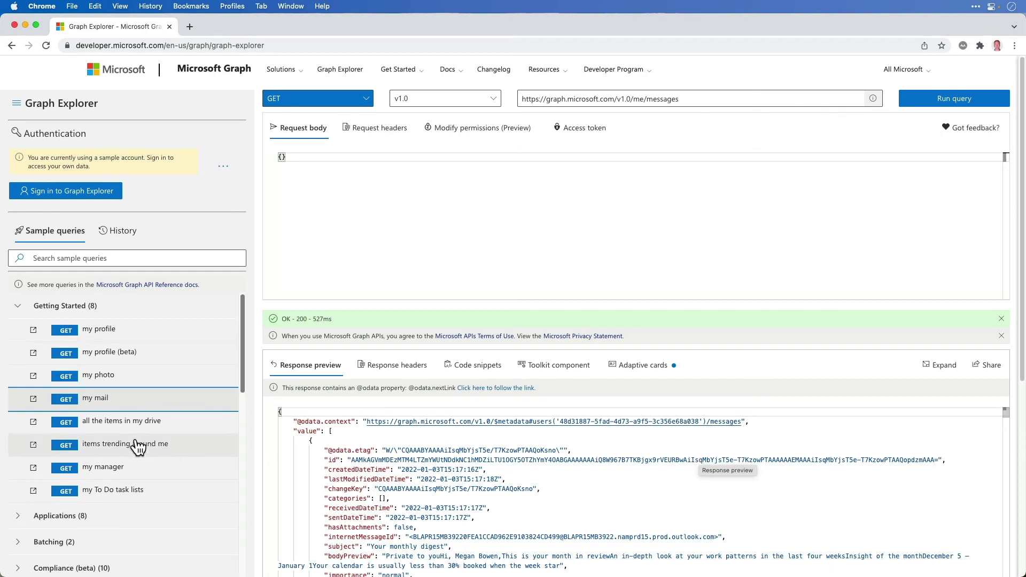
pyautogui.click(136, 421)
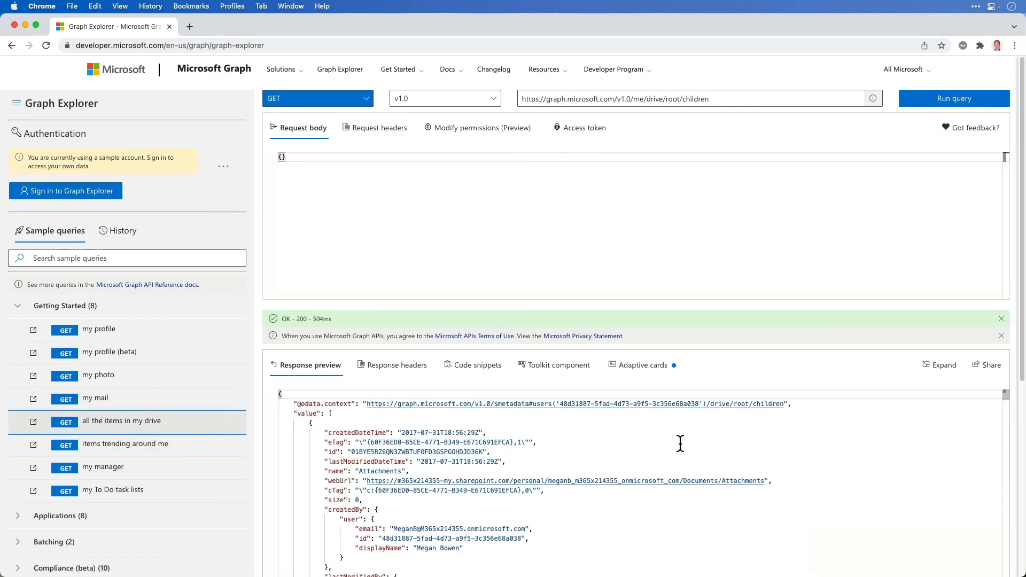
pyautogui.moveTo(148, 383)
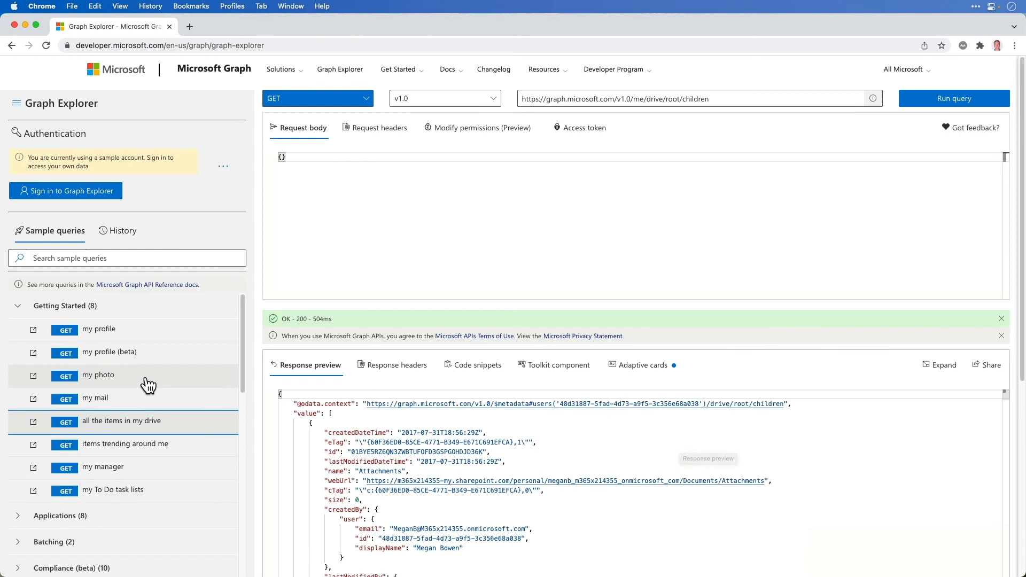
pyautogui.scroll(-3)
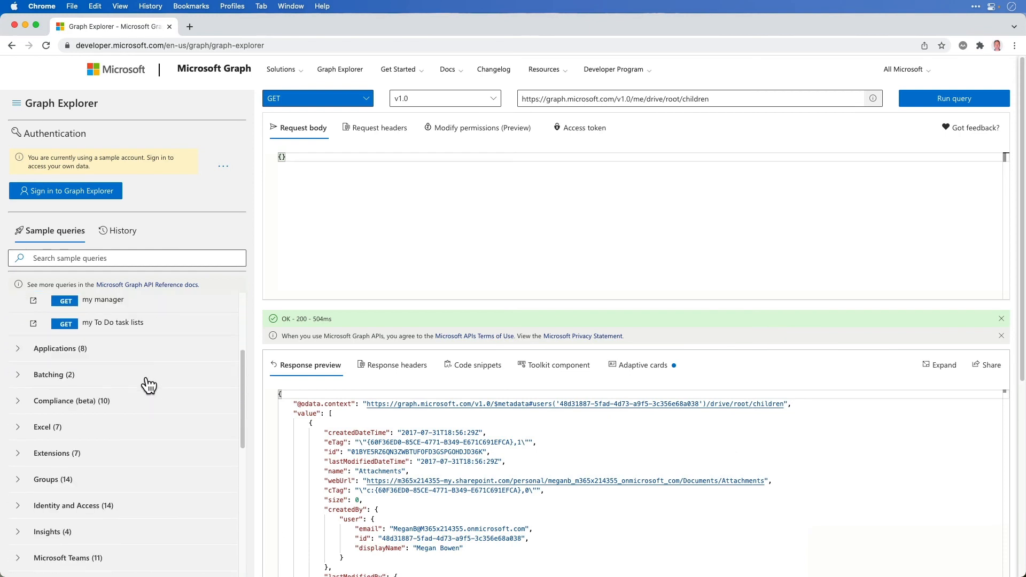
pyautogui.scroll(-3)
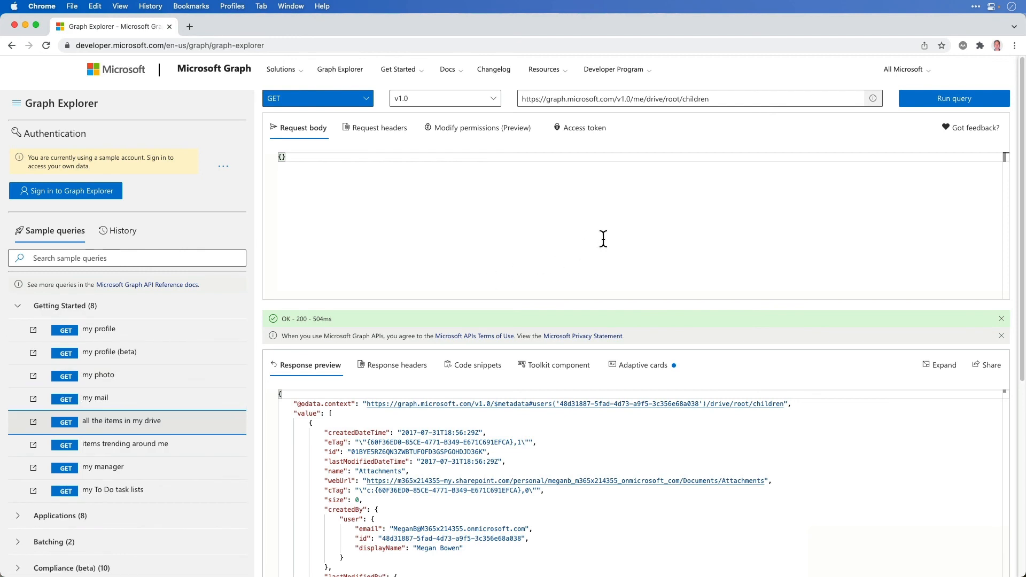
pyautogui.moveTo(603, 239)
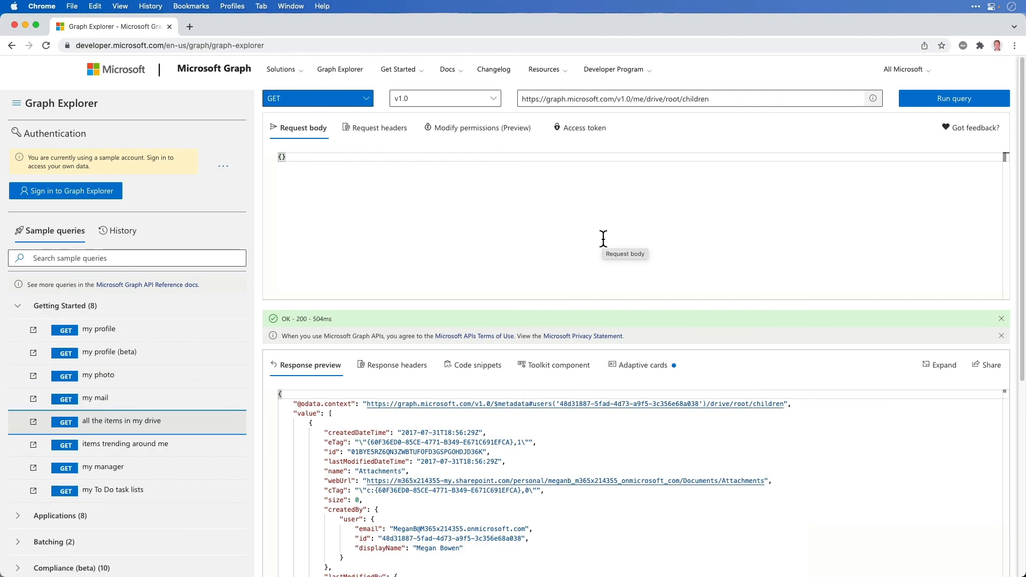